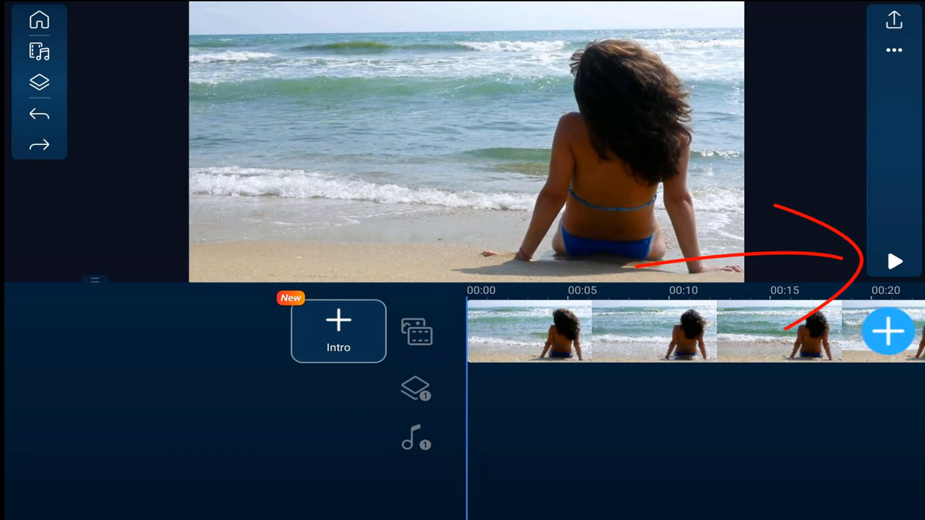
- Open the beach clip in the full-screen Crop/Pan & Zoom view
left_click(894, 262)
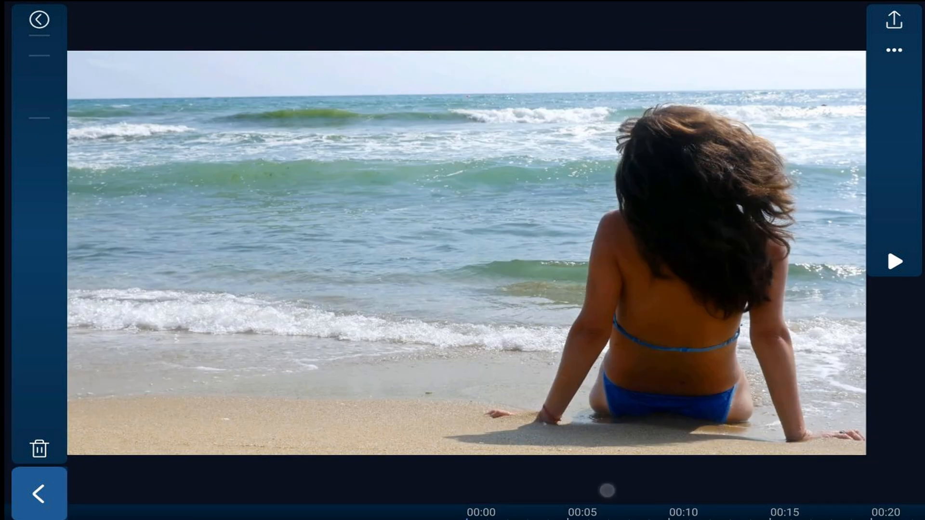
- Zoom in tightly on the breaking waves and wet sand, framing out the seated woman
left_click_drag(596, 331, 224, 242)
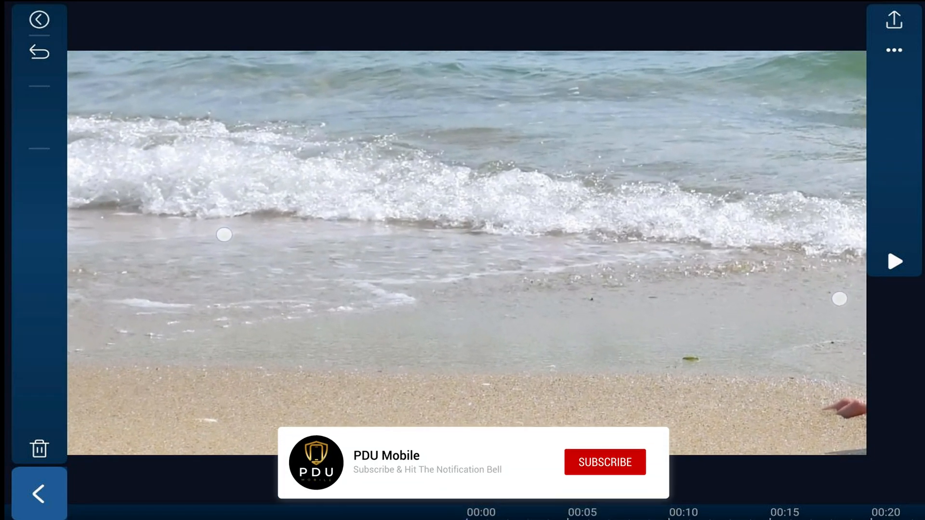
left_click(605, 462)
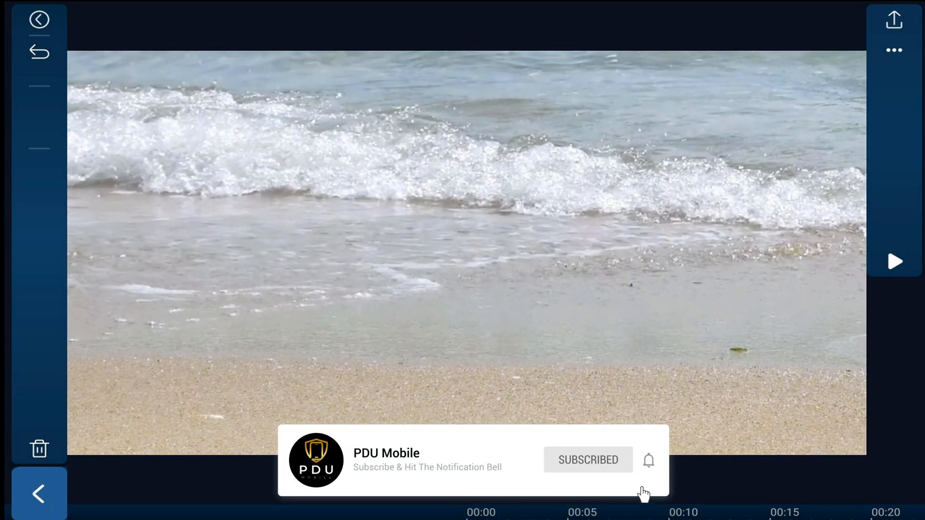
- Return to the timeline and preview the cropped waves-and-sand clip
left_click_drag(121, 97, 213, 179)
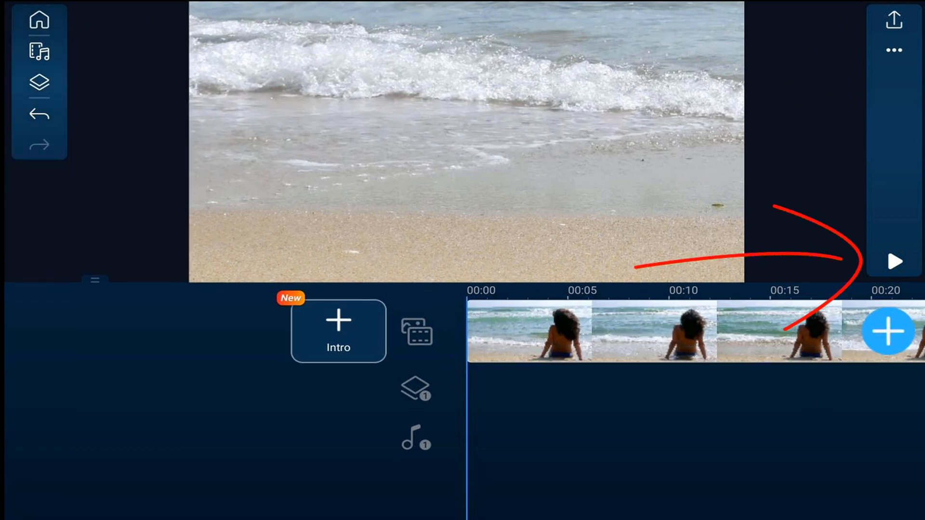
left_click(893, 261)
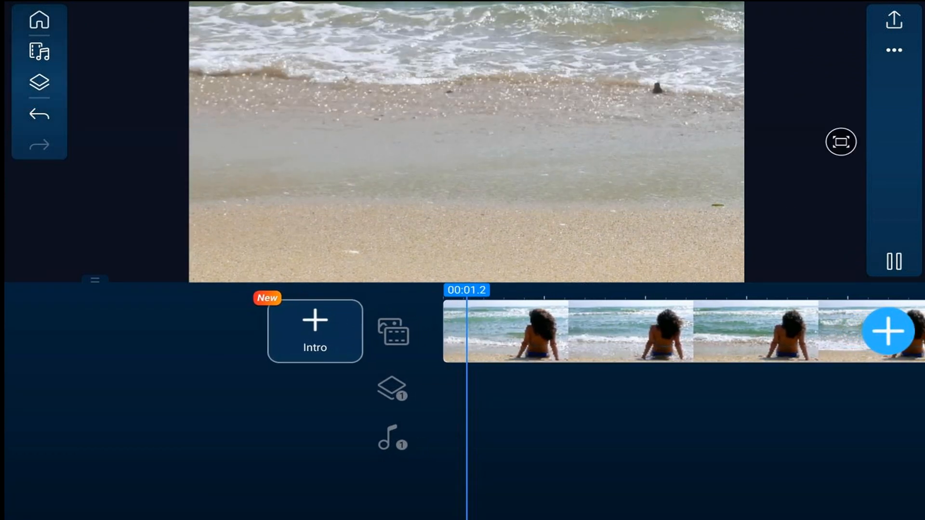